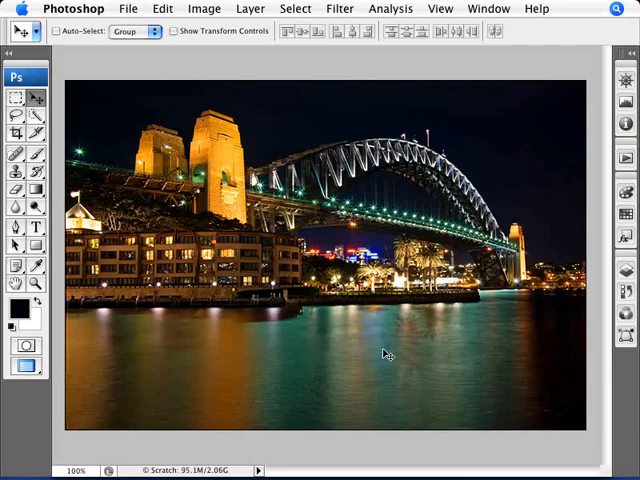
{"action": "mouse_move", "coordinate": [524, 88]}
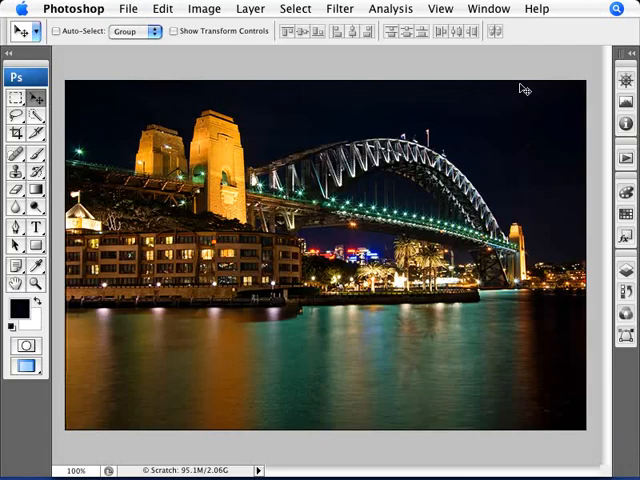
{"action": "mouse_move", "coordinate": [448, 176]}
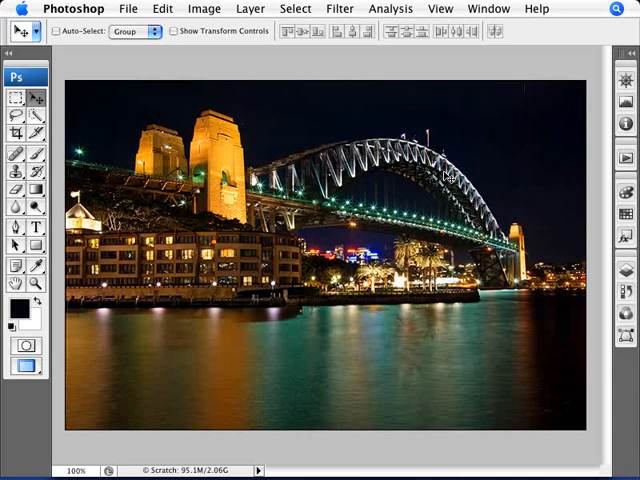
{"action": "mouse_move", "coordinate": [244, 138]}
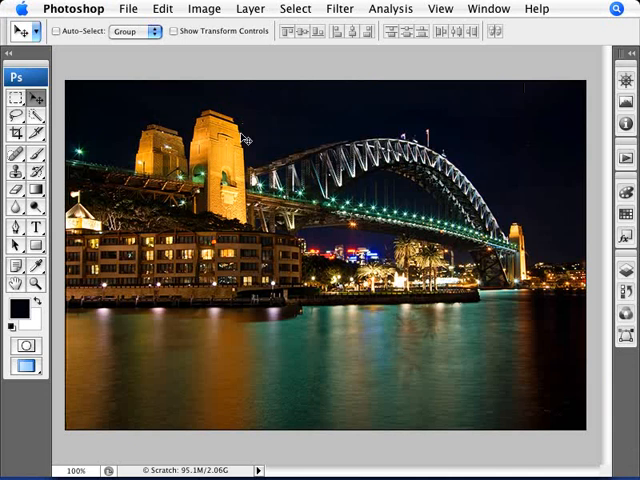
{"action": "mouse_move", "coordinate": [524, 188]}
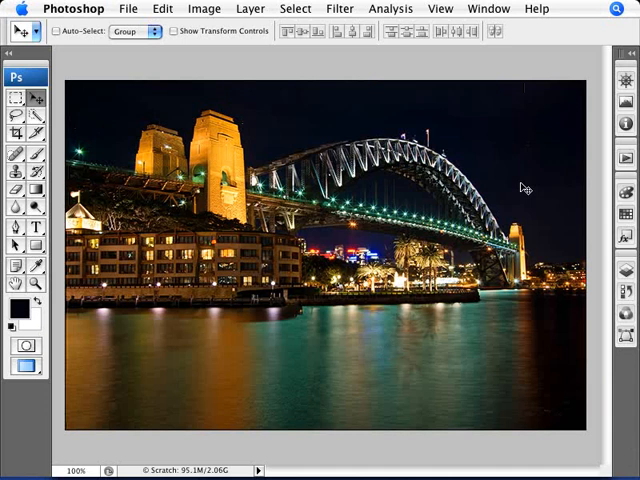
{"action": "mouse_move", "coordinate": [428, 116]}
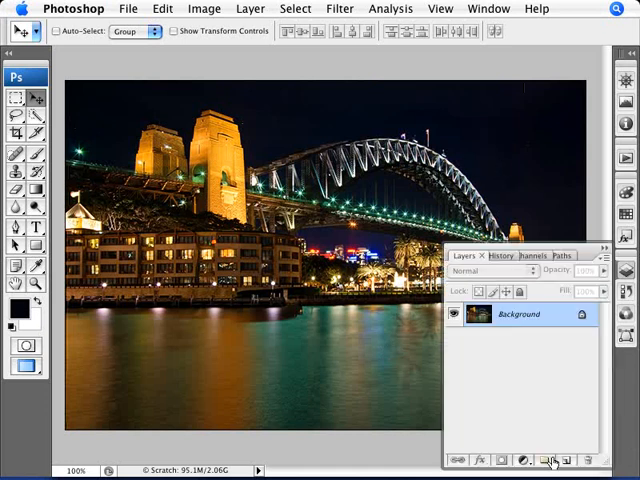
Step: Create Layer 1 above the photo, fill it black and cover it with Add Noise speckles
{"action": "left_click", "coordinate": [552, 460]}
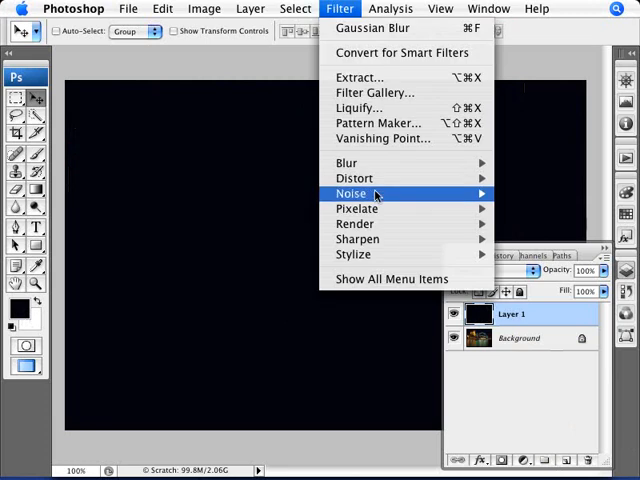
{"action": "left_click", "coordinate": [360, 192]}
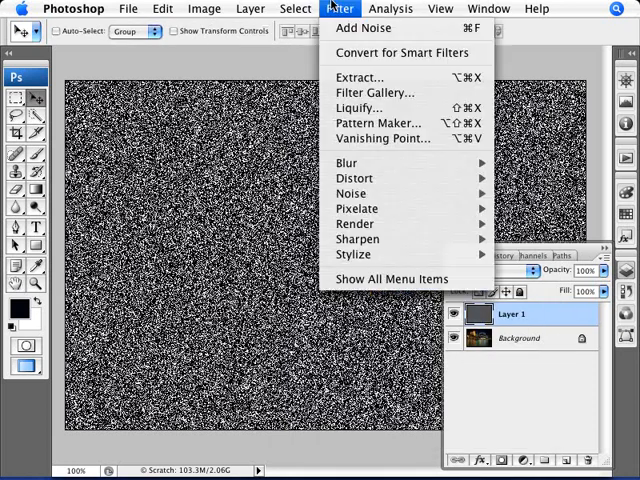
{"action": "mouse_move", "coordinate": [346, 162]}
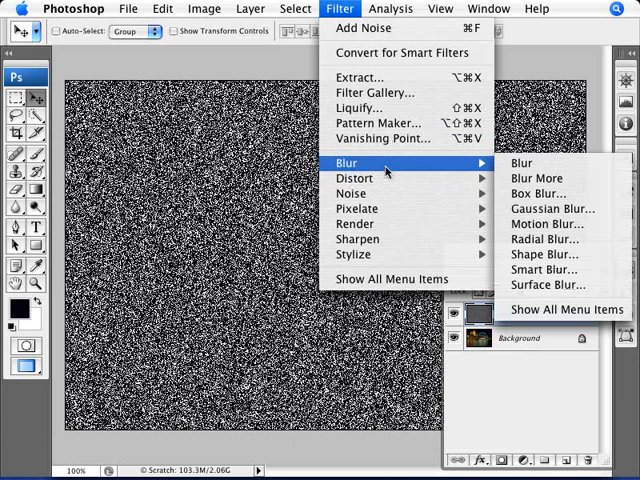
Step: Soften the noise layer with a 0.3-pixel Gaussian Blur
{"action": "left_click", "coordinate": [548, 208]}
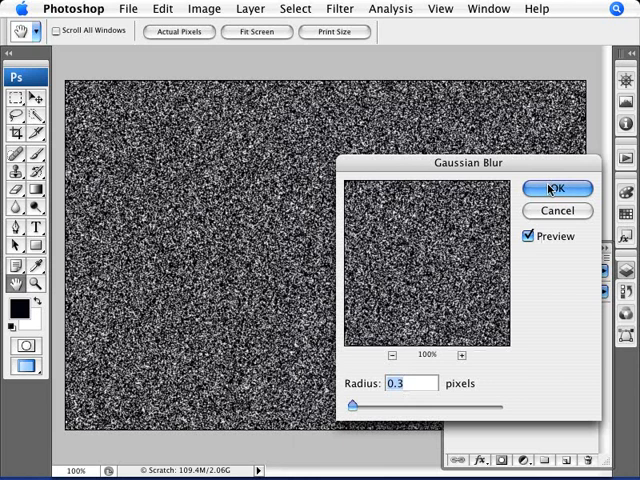
{"action": "left_click", "coordinate": [556, 188]}
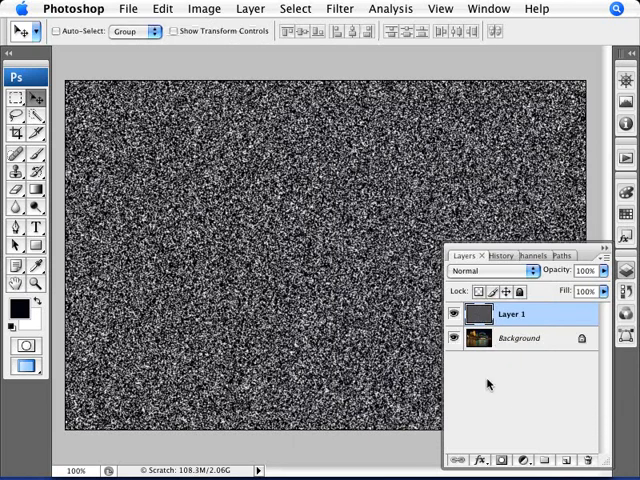
Step: Hide Layer 1 to reveal the bridge photo and bring up Color Range selection
{"action": "left_click", "coordinate": [456, 312]}
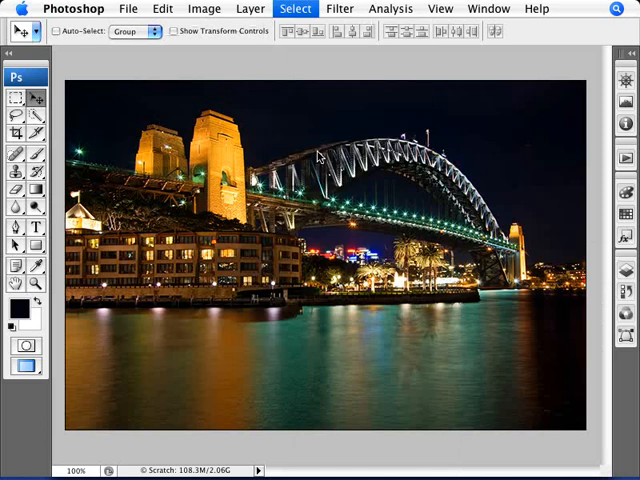
{"action": "left_click", "coordinate": [294, 8]}
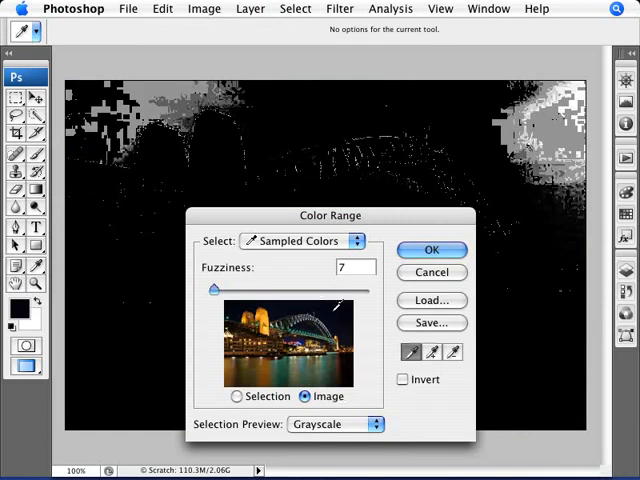
Step: Sample the night sky and settle the Color Range fuzziness at 33
{"action": "left_click_drag", "start_coordinate": [212, 290], "coordinate": [216, 290]}
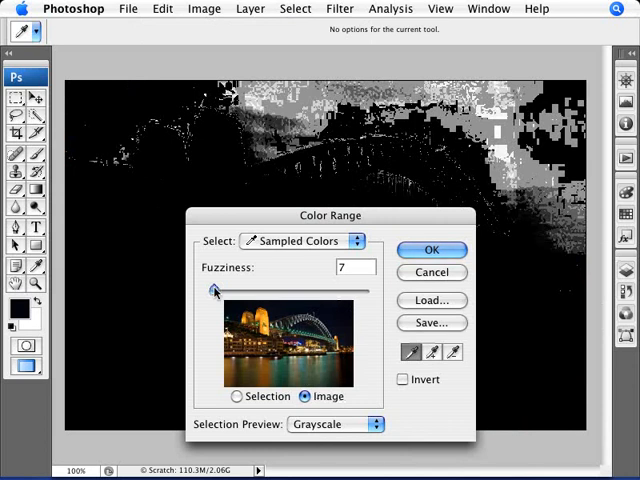
{"action": "left_click_drag", "start_coordinate": [214, 290], "coordinate": [240, 290]}
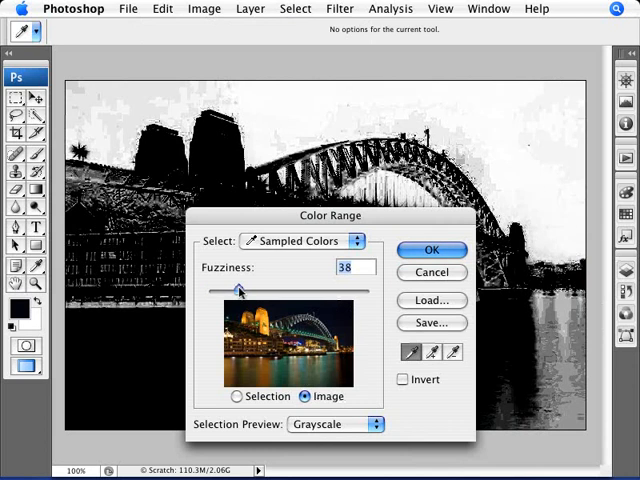
{"action": "left_click_drag", "start_coordinate": [240, 290], "coordinate": [238, 290]}
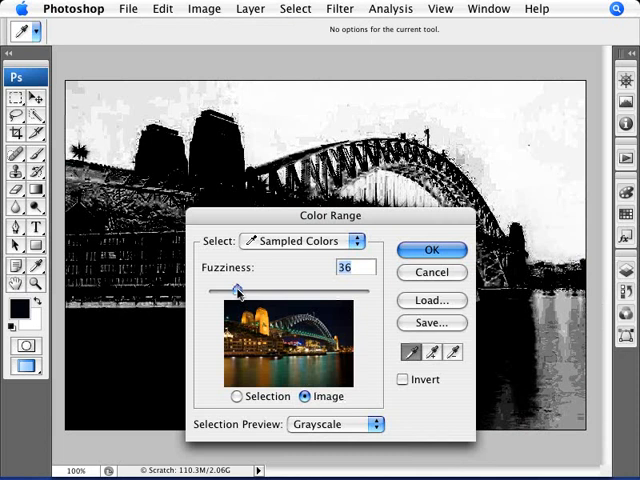
{"action": "left_click_drag", "start_coordinate": [240, 290], "coordinate": [236, 290]}
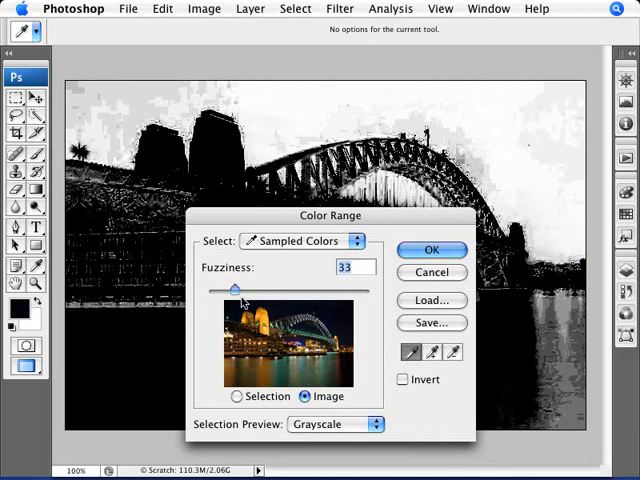
{"action": "mouse_move", "coordinate": [344, 302]}
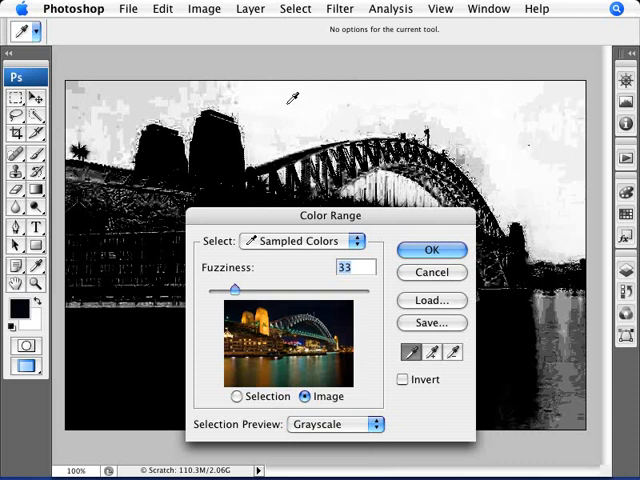
{"action": "mouse_move", "coordinate": [212, 138]}
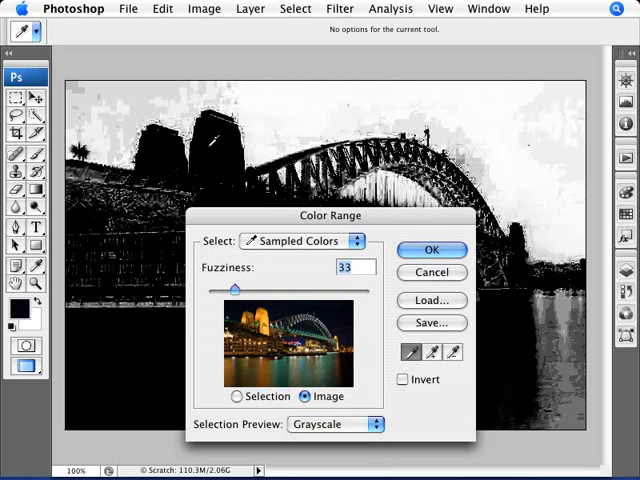
{"action": "mouse_move", "coordinate": [164, 104]}
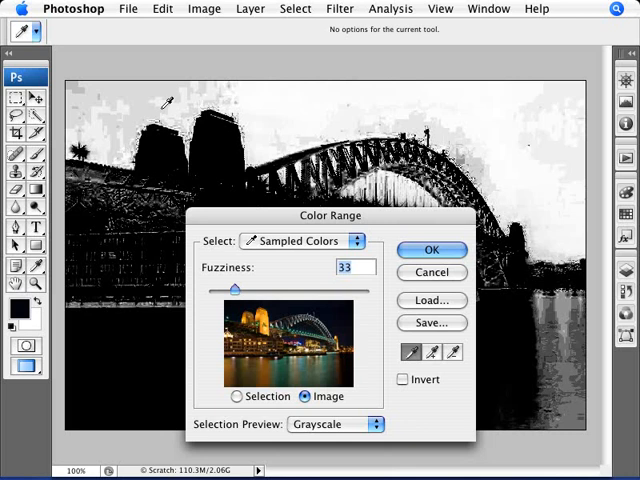
{"action": "mouse_move", "coordinate": [238, 144]}
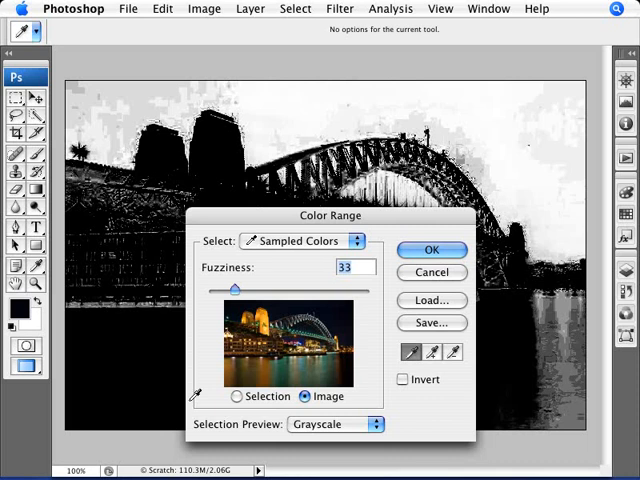
{"action": "mouse_move", "coordinate": [240, 96]}
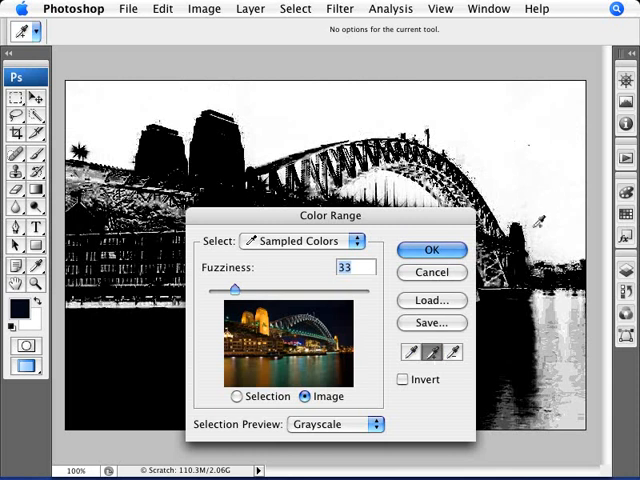
Step: Lower the fuzziness stepwise to 7 so only the sky is picked, and accept the selection
{"action": "left_click_drag", "start_coordinate": [330, 216], "coordinate": [330, 336]}
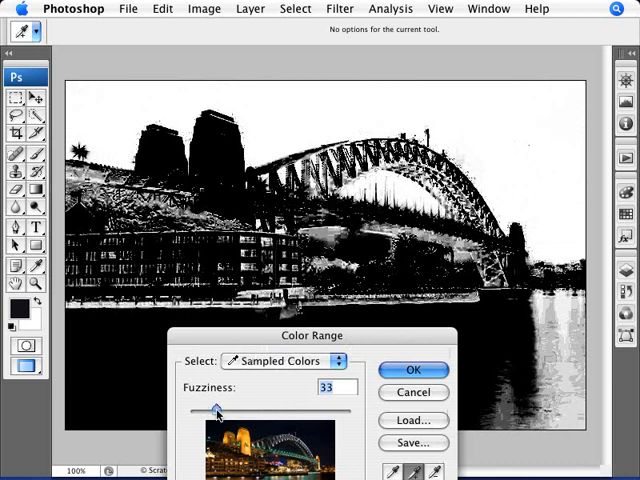
{"action": "left_click_drag", "start_coordinate": [216, 412], "coordinate": [204, 412]}
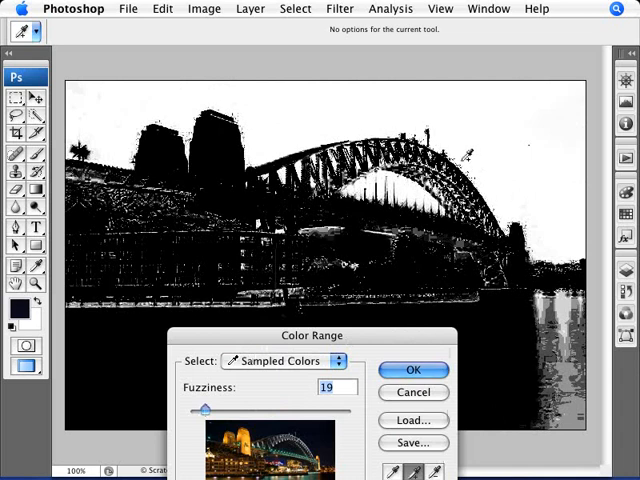
{"action": "left_click_drag", "start_coordinate": [210, 410], "coordinate": [204, 410]}
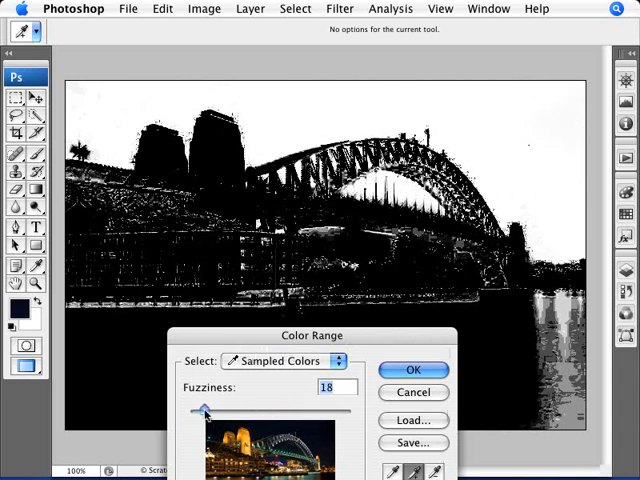
{"action": "left_click_drag", "start_coordinate": [204, 410], "coordinate": [200, 410]}
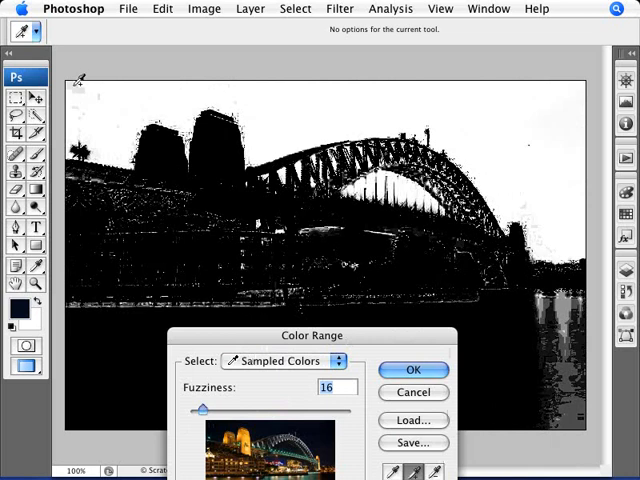
{"action": "left_click_drag", "start_coordinate": [204, 410], "coordinate": [200, 412]}
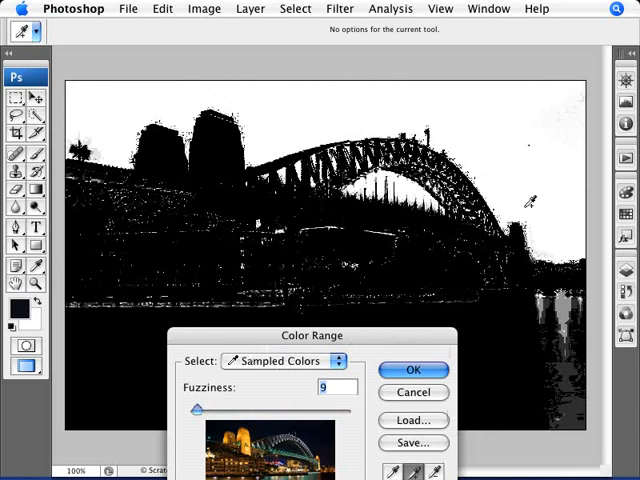
{"action": "mouse_move", "coordinate": [584, 96]}
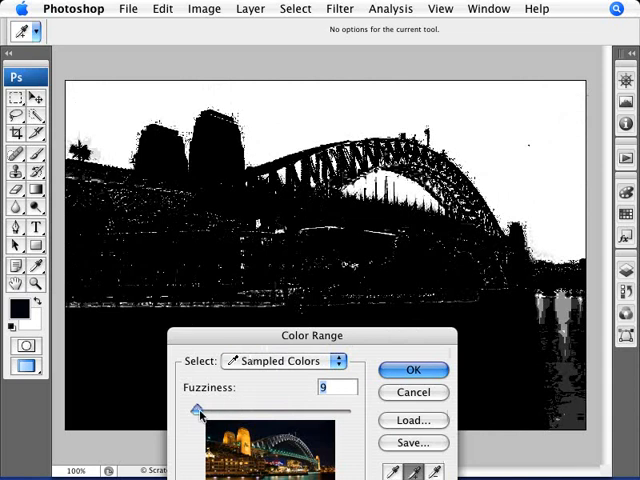
{"action": "left_click_drag", "start_coordinate": [200, 410], "coordinate": [196, 410]}
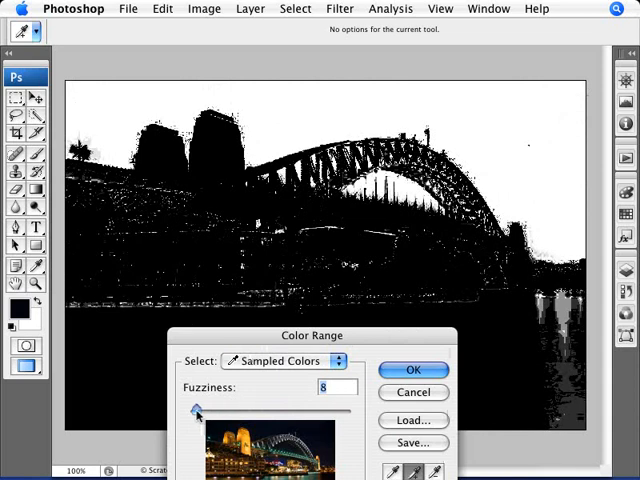
{"action": "left_click_drag", "start_coordinate": [200, 410], "coordinate": [196, 410]}
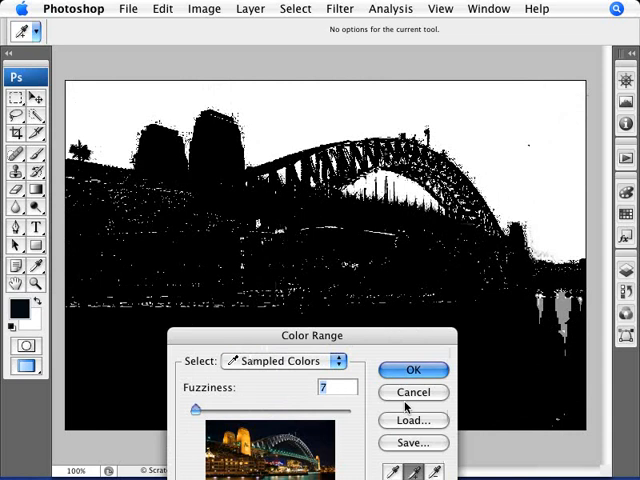
{"action": "left_click", "coordinate": [412, 370]}
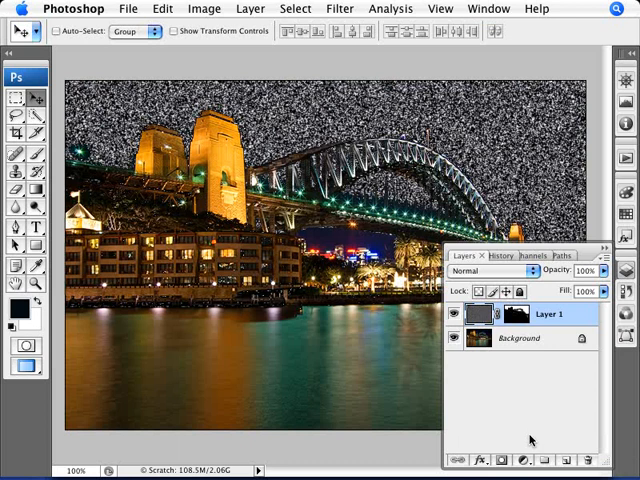
Step: Mask Layer 1 to the sky selection and bring up the adjustment layer list
{"action": "left_click", "coordinate": [522, 460]}
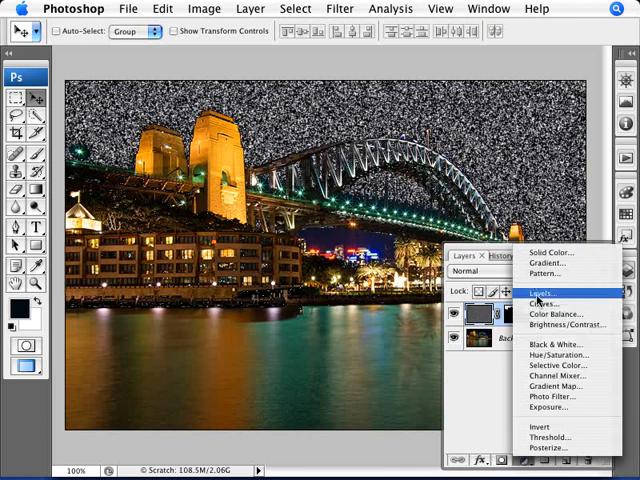
Step: Add a Levels adjustment with black input raised to 160, crushing the noise into sparse stars
{"action": "left_click", "coordinate": [544, 292]}
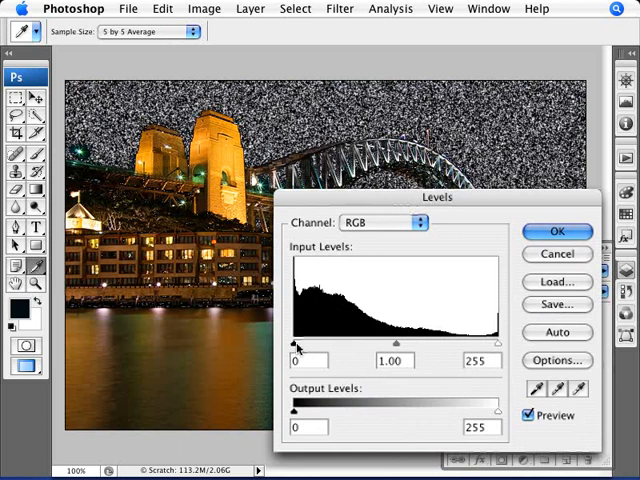
{"action": "left_click_drag", "start_coordinate": [294, 344], "coordinate": [380, 344]}
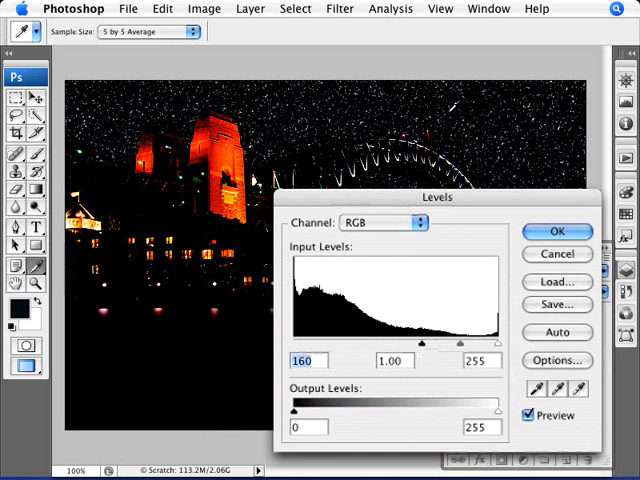
{"action": "left_click_drag", "start_coordinate": [436, 196], "coordinate": [380, 228]}
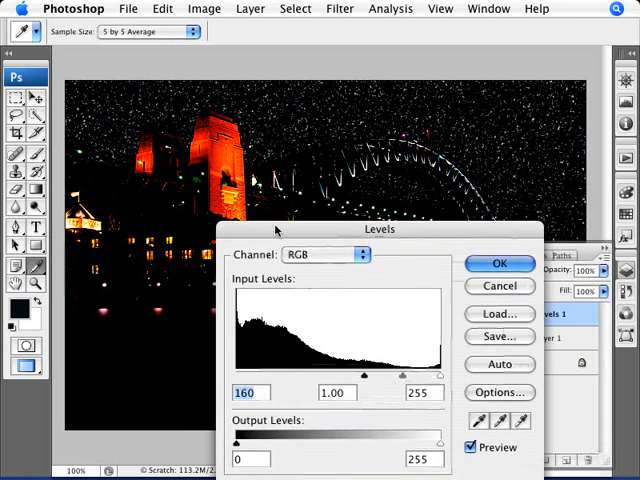
{"action": "left_click_drag", "start_coordinate": [380, 228], "coordinate": [344, 196]}
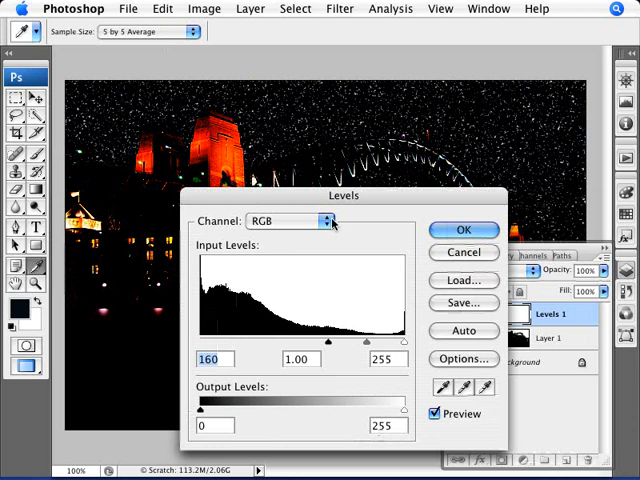
{"action": "left_click", "coordinate": [462, 228]}
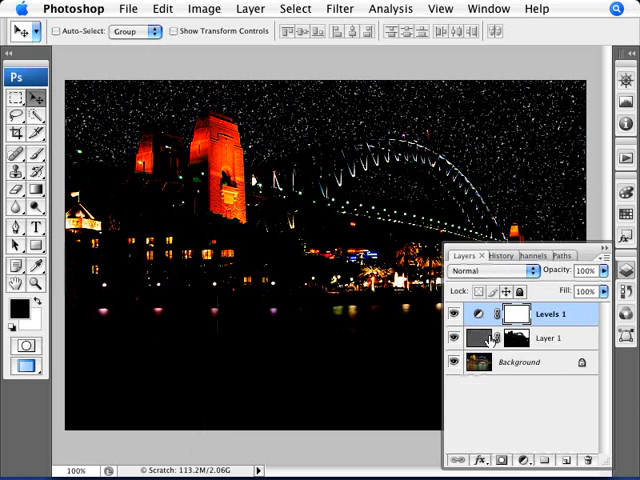
Step: Group Layer 1 and Levels 1, collapse it, check the stars with Background toggled, and reopen Levels 1
{"action": "left_click", "coordinate": [548, 460]}
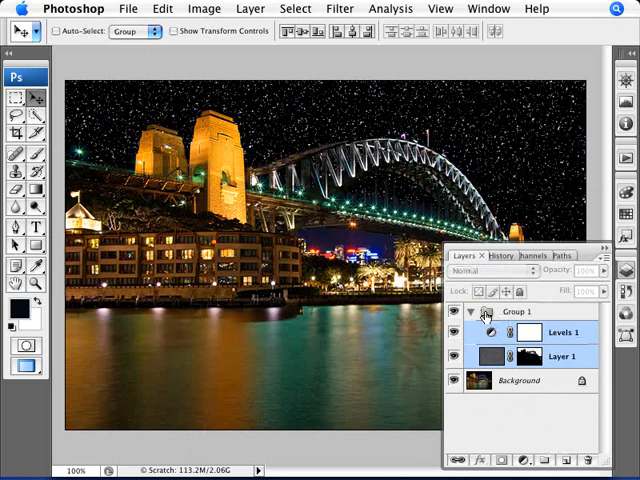
{"action": "left_click", "coordinate": [488, 332]}
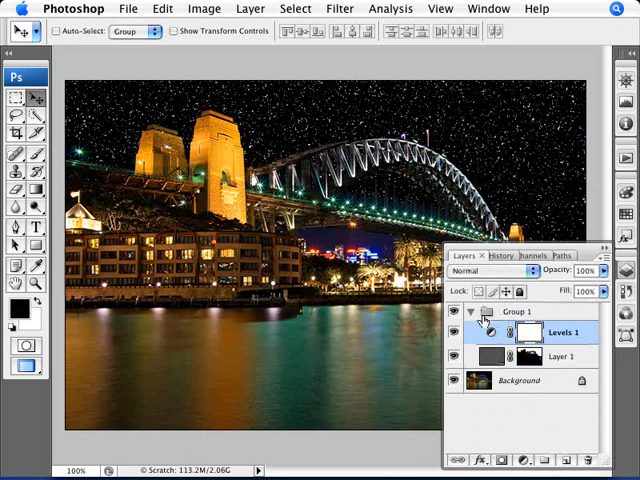
{"action": "left_click", "coordinate": [472, 312]}
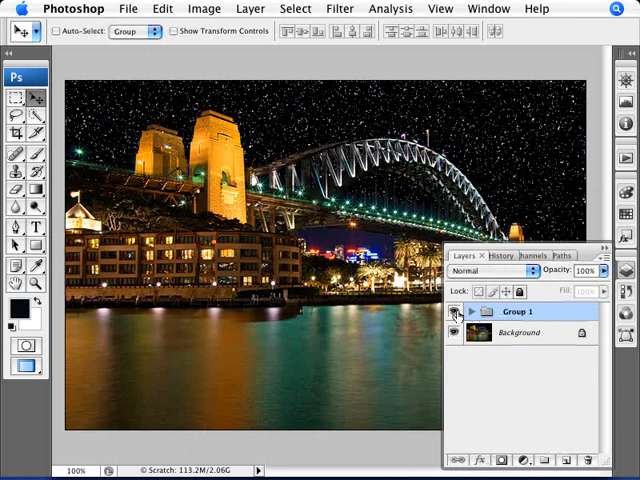
{"action": "left_click", "coordinate": [456, 332]}
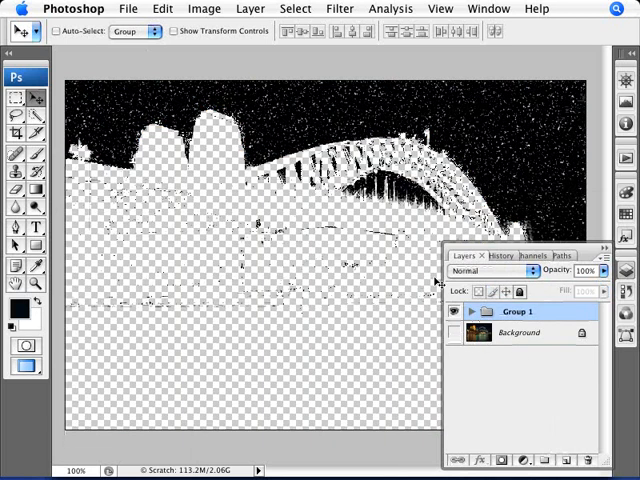
{"action": "left_click", "coordinate": [460, 312]}
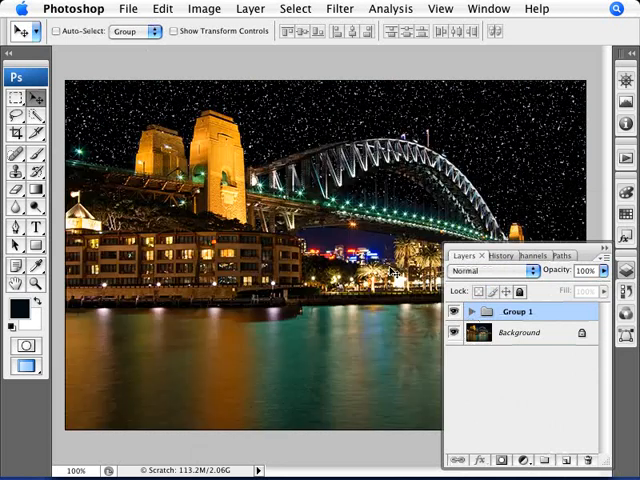
{"action": "left_click", "coordinate": [470, 312]}
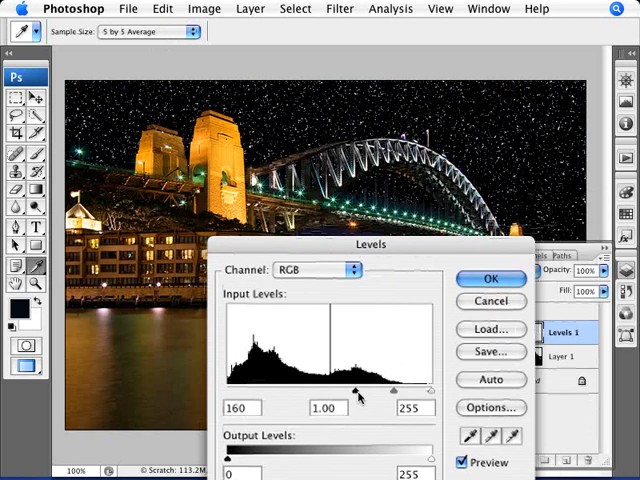
Step: Refine Levels to 212 / 2.37 / 243 for fewer, crisper stars and confirm
{"action": "left_click_drag", "start_coordinate": [352, 390], "coordinate": [284, 390]}
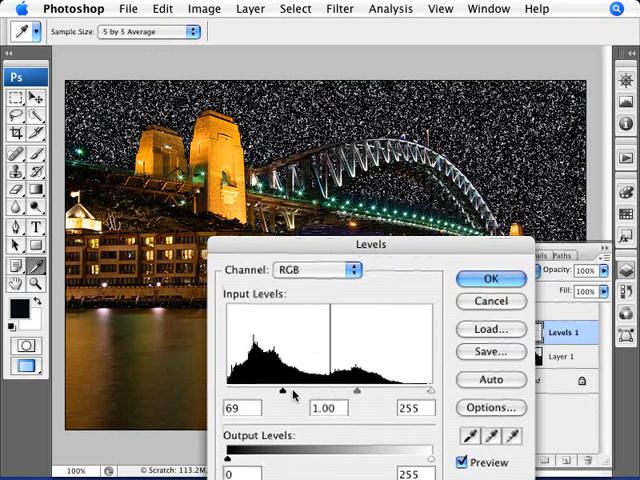
{"action": "left_click_drag", "start_coordinate": [284, 390], "coordinate": [380, 390]}
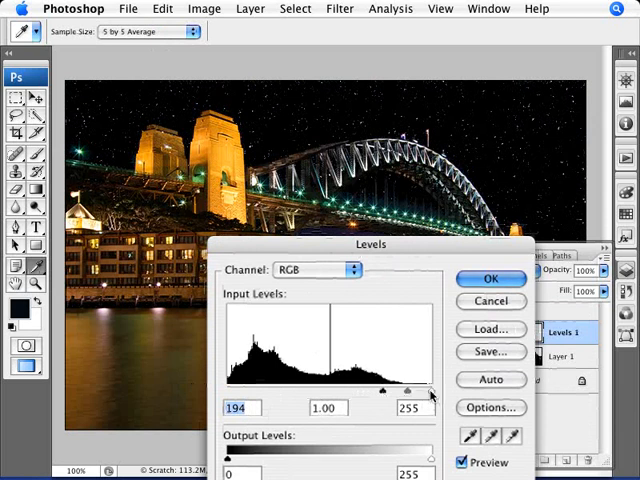
{"action": "left_click_drag", "start_coordinate": [430, 390], "coordinate": [418, 390]}
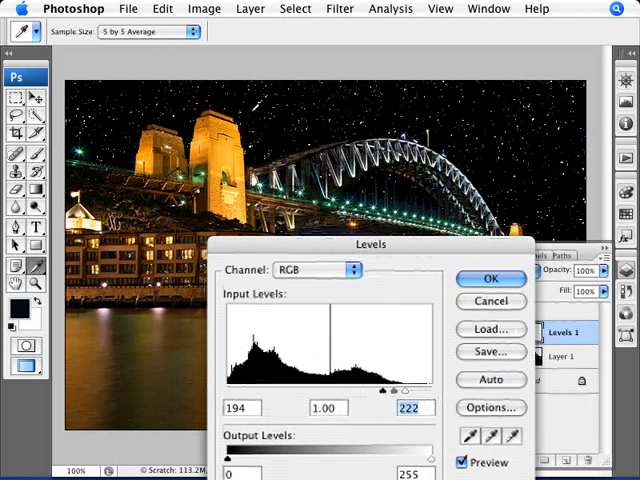
{"action": "left_click_drag", "start_coordinate": [390, 390], "coordinate": [430, 390]}
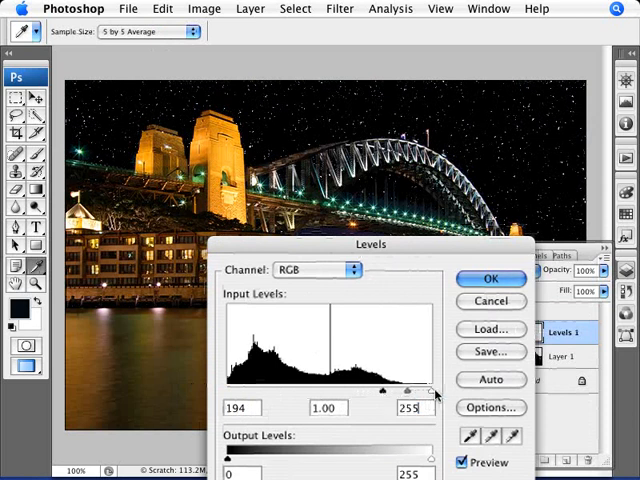
{"action": "left_click_drag", "start_coordinate": [430, 390], "coordinate": [420, 390]}
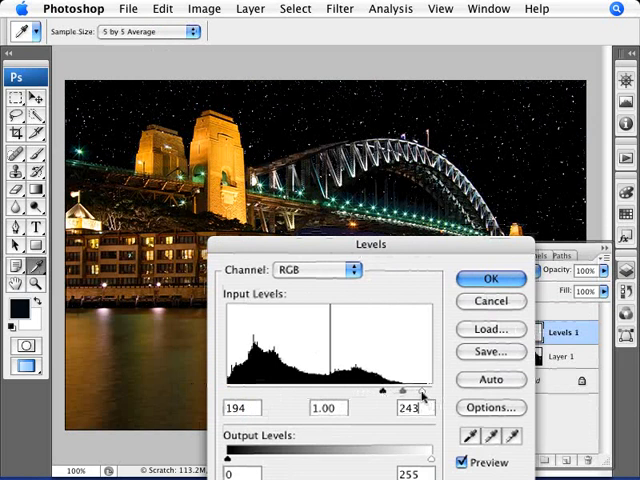
{"action": "triple_click", "coordinate": [410, 408]}
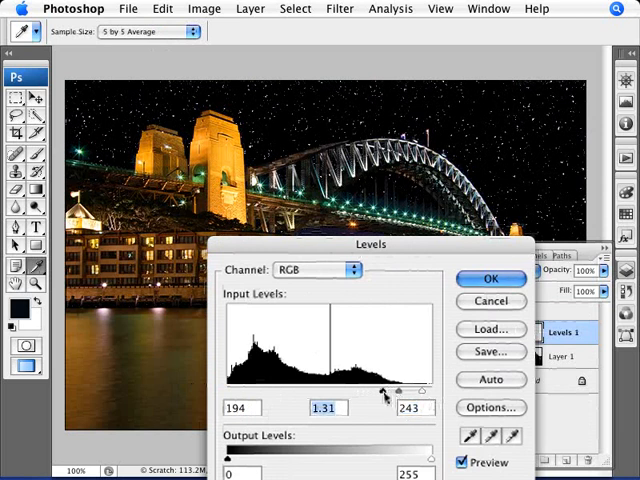
{"action": "left_click_drag", "start_coordinate": [376, 390], "coordinate": [384, 390]}
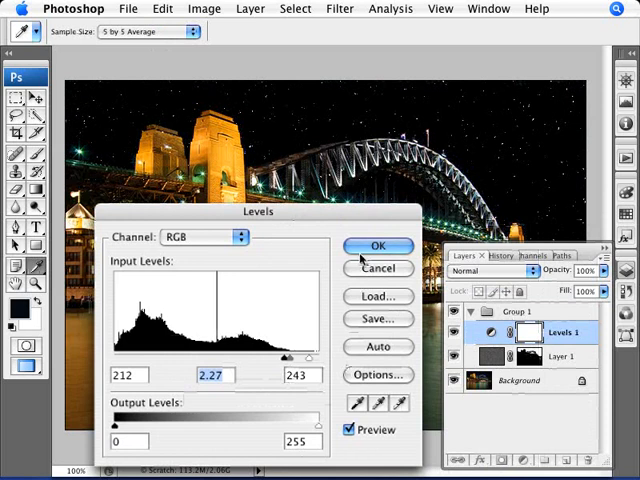
{"action": "left_click", "coordinate": [378, 244]}
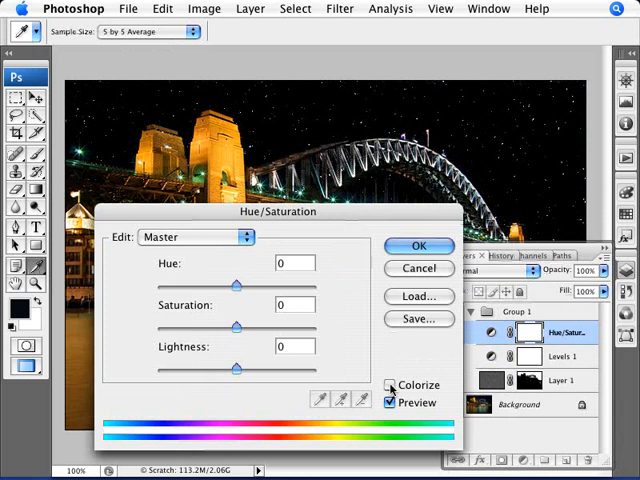
Step: Colorize the stars with hue 202 and saturation about 29 for a subtle blue tint, and confirm
{"action": "left_click", "coordinate": [392, 384]}
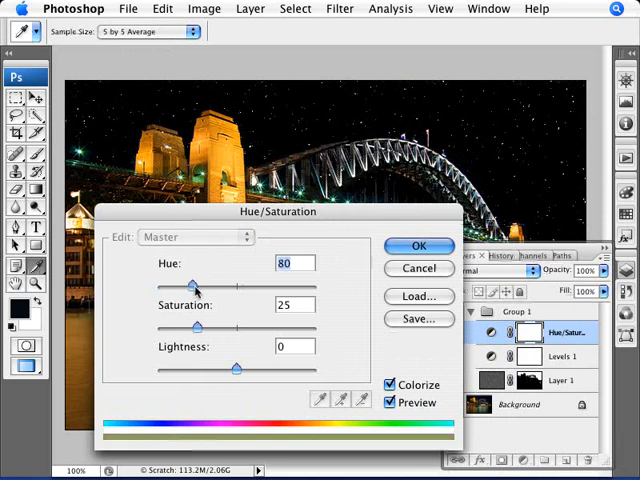
{"action": "left_click_drag", "start_coordinate": [196, 288], "coordinate": [256, 288]}
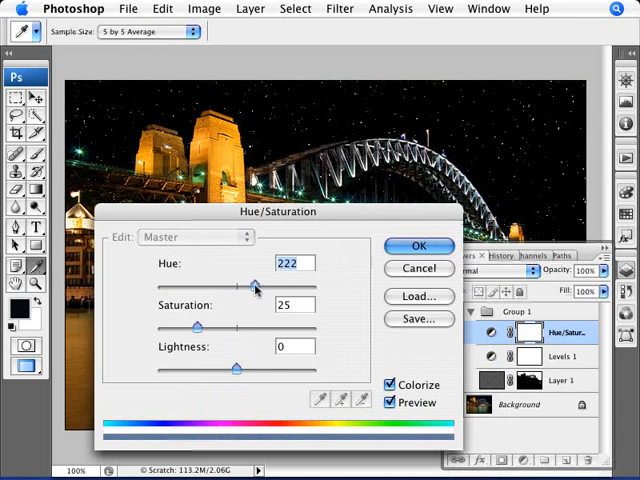
{"action": "left_click_drag", "start_coordinate": [256, 286], "coordinate": [248, 286]}
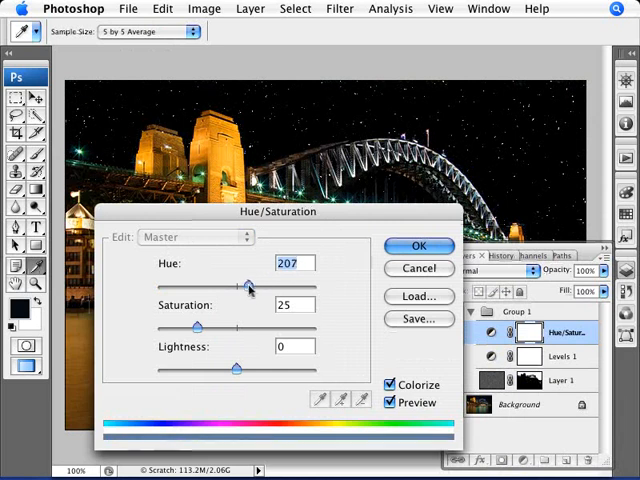
{"action": "left_click_drag", "start_coordinate": [250, 288], "coordinate": [236, 288]}
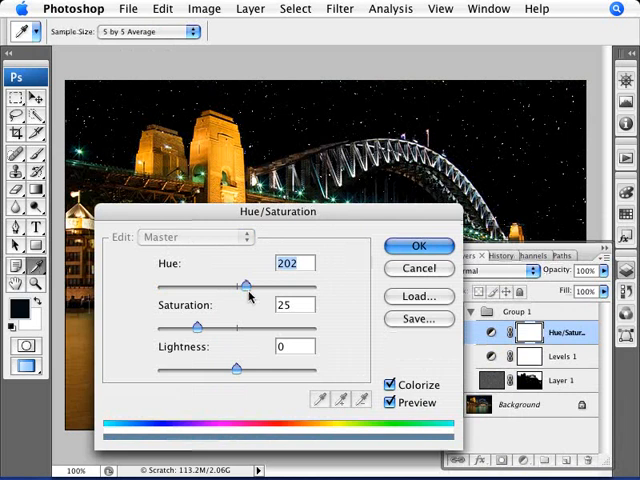
{"action": "left_click_drag", "start_coordinate": [196, 326], "coordinate": [236, 326]}
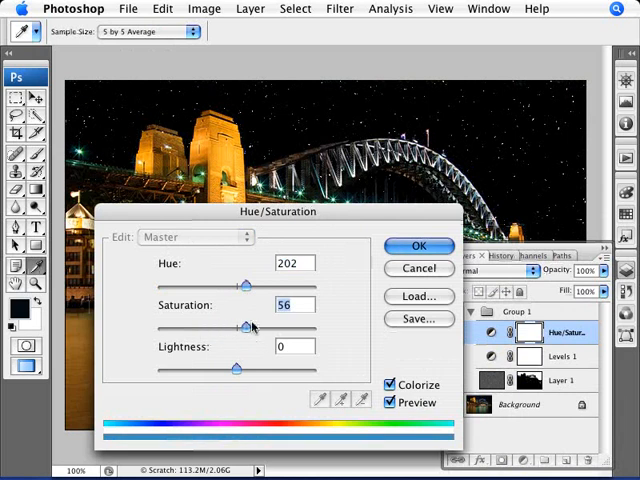
{"action": "left_click_drag", "start_coordinate": [238, 326], "coordinate": [248, 326]}
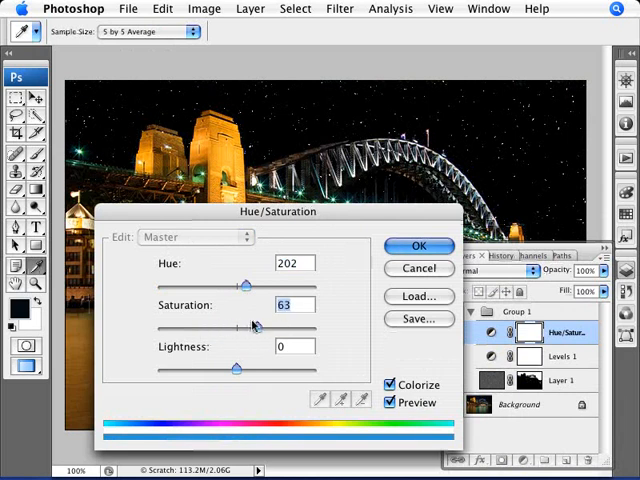
{"action": "left_click_drag", "start_coordinate": [248, 328], "coordinate": [216, 328]}
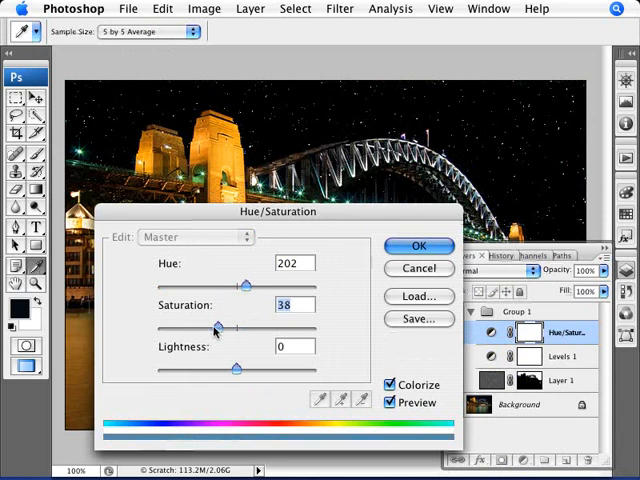
{"action": "left_click_drag", "start_coordinate": [216, 328], "coordinate": [204, 328]}
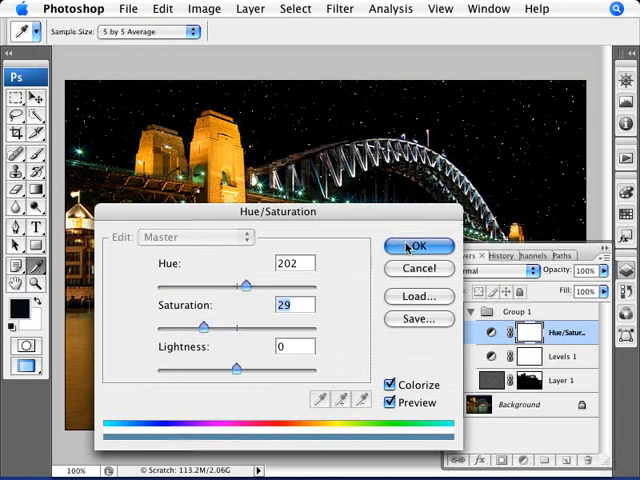
{"action": "left_click", "coordinate": [418, 246]}
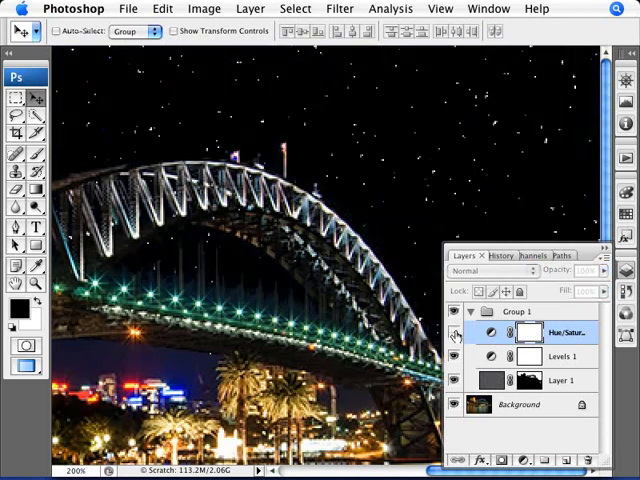
{"action": "left_click", "coordinate": [460, 332]}
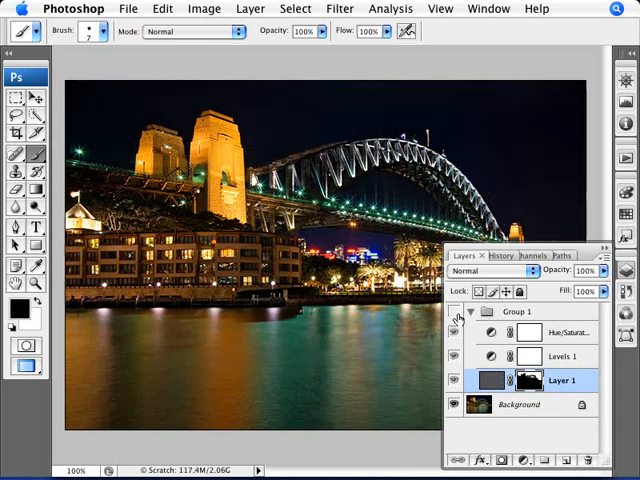
{"action": "left_click", "coordinate": [458, 312]}
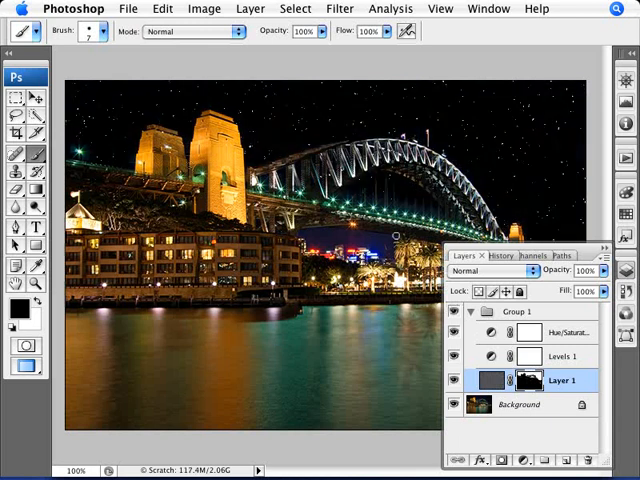